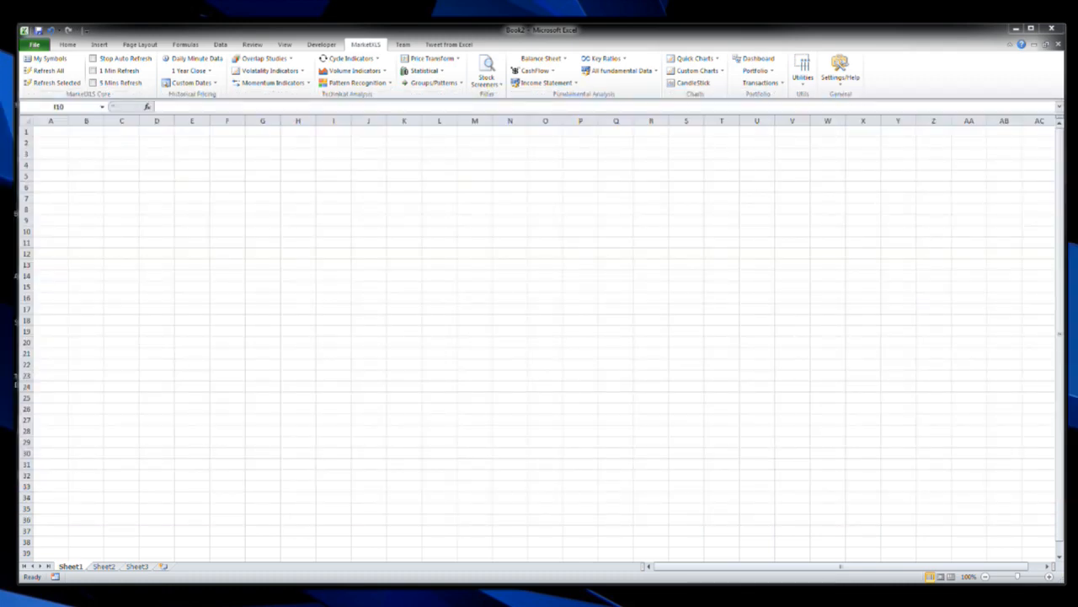
- Bring up the MarketXLS Settings at the QuoteMedia data subscription page with a password entered
{"action": "left_click", "coordinate": [840, 71]}
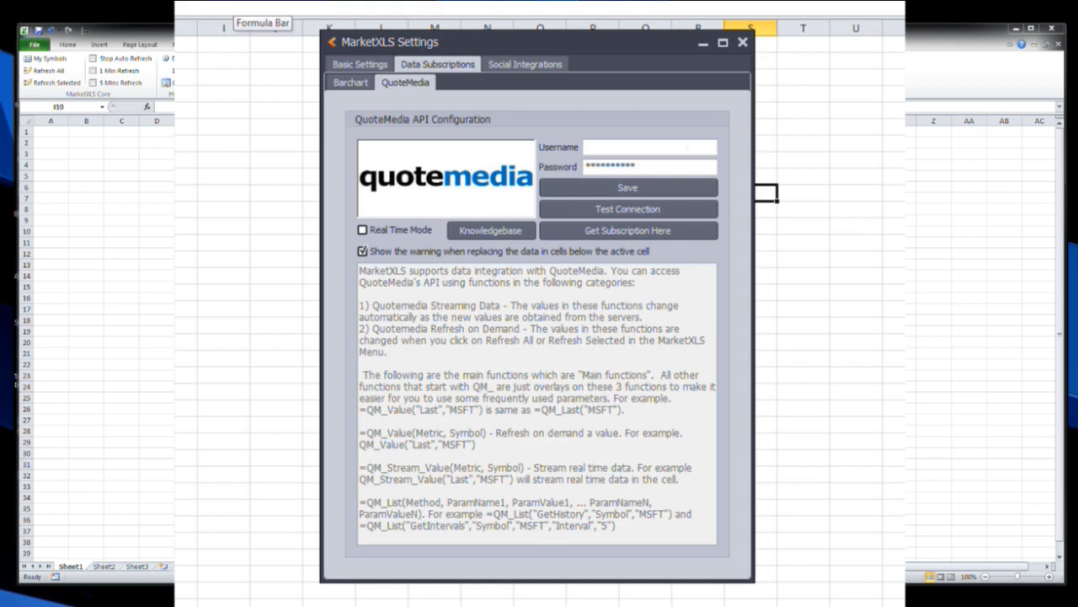
- Close the MarketXLS Settings window, leaving the blank workbook
{"action": "left_click", "coordinate": [742, 42]}
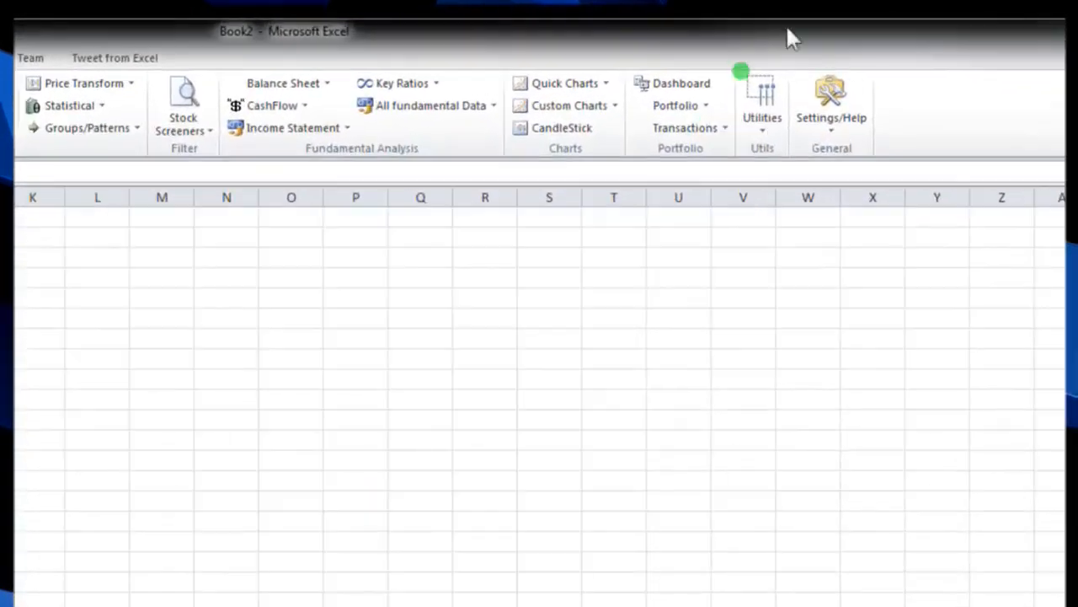
- Reopen MarketXLS Settings from the Settings/Help menu on the MarketXLS ribbon
{"action": "left_click", "coordinate": [831, 101]}
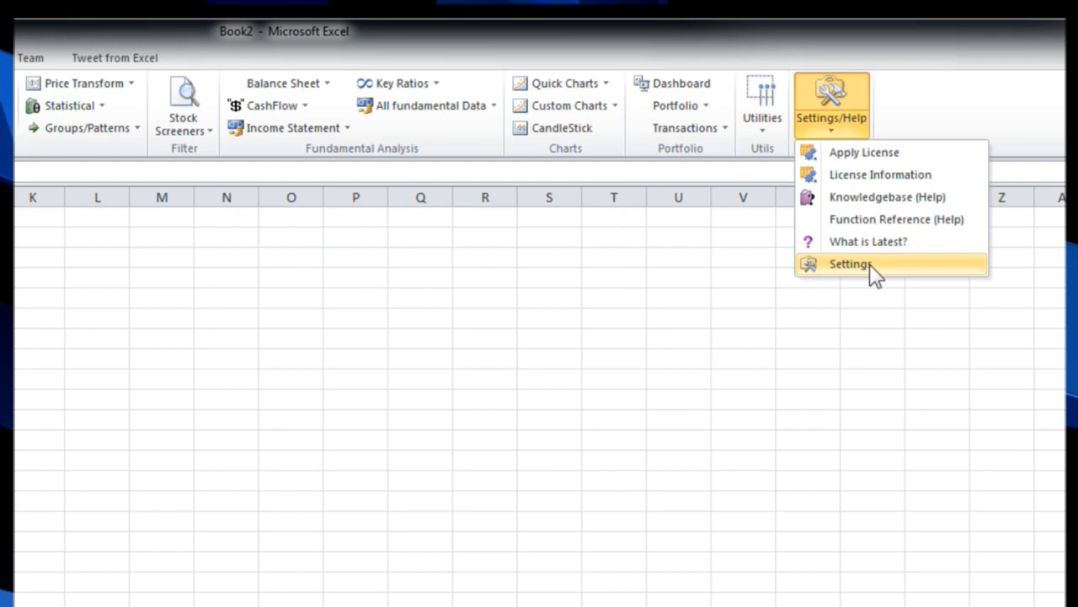
{"action": "left_click", "coordinate": [849, 264]}
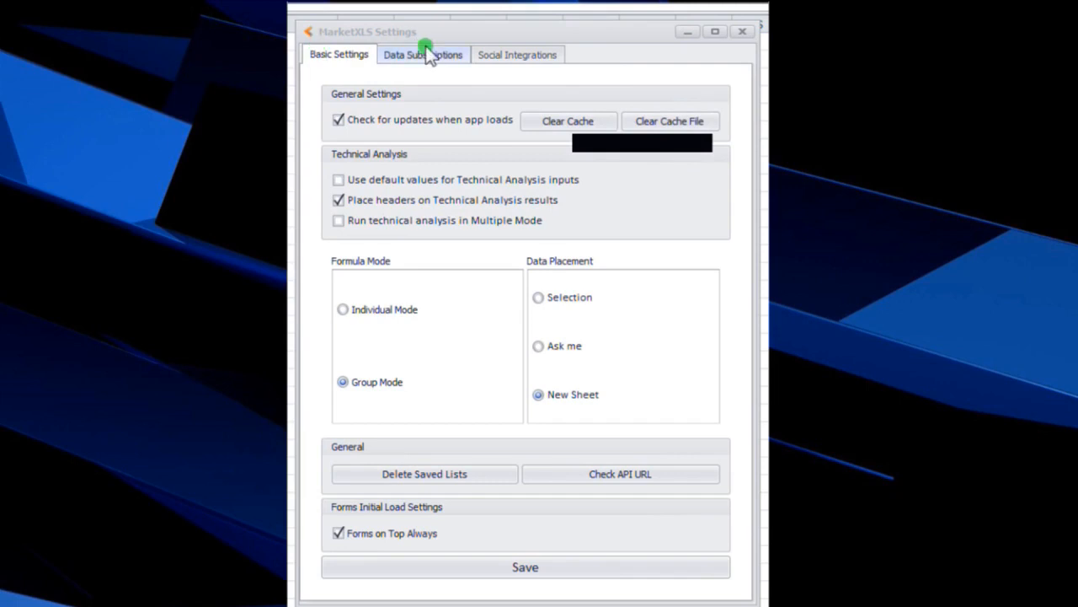
- Test the QuoteMedia connection under Data Subscriptions, getting a Success! message
{"action": "left_click", "coordinate": [423, 54]}
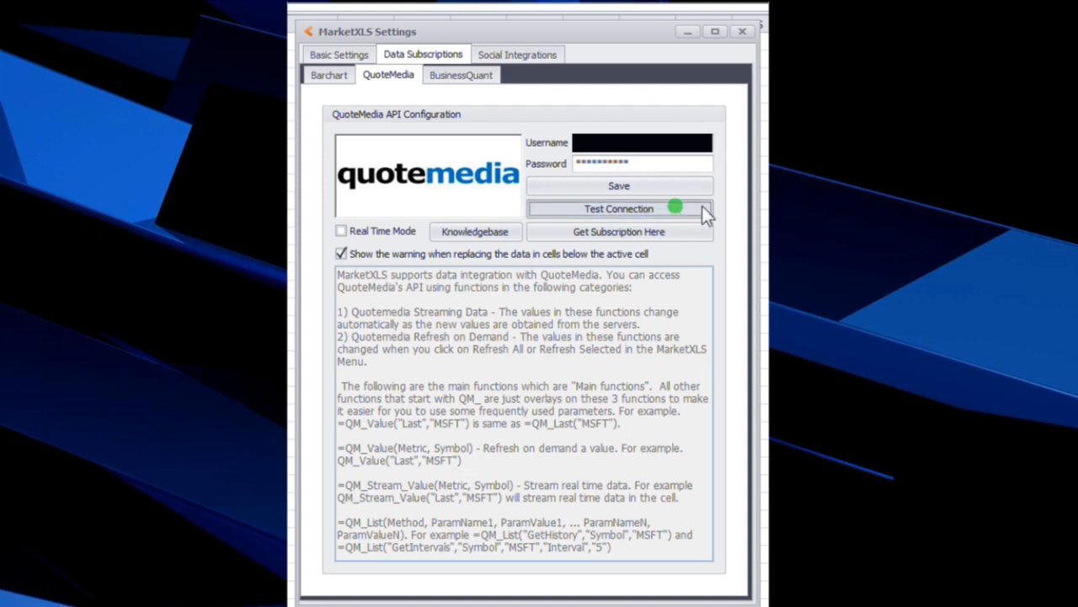
{"action": "left_click", "coordinate": [618, 208]}
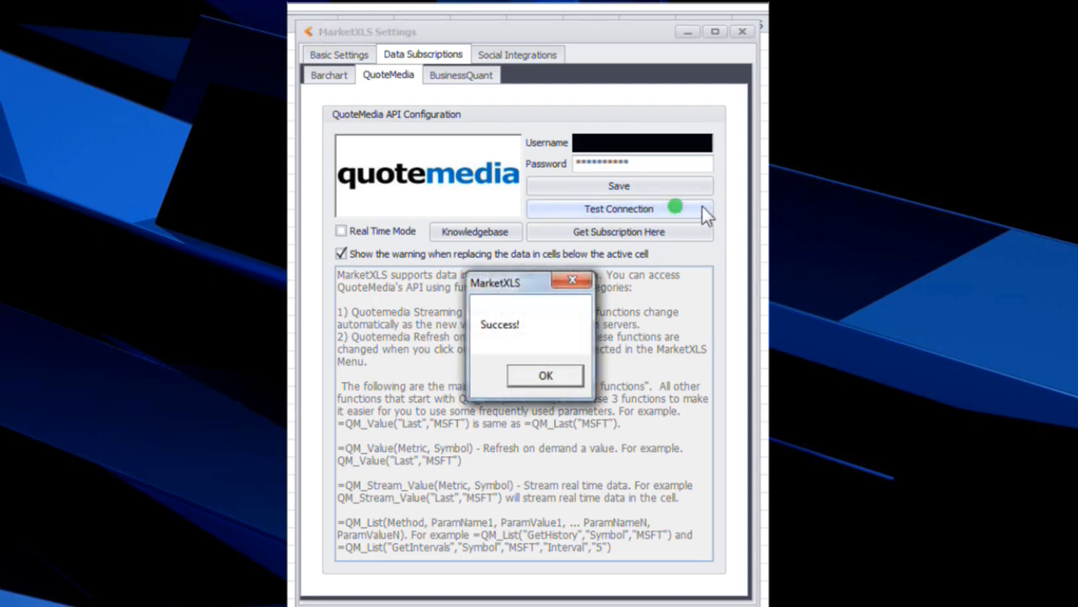